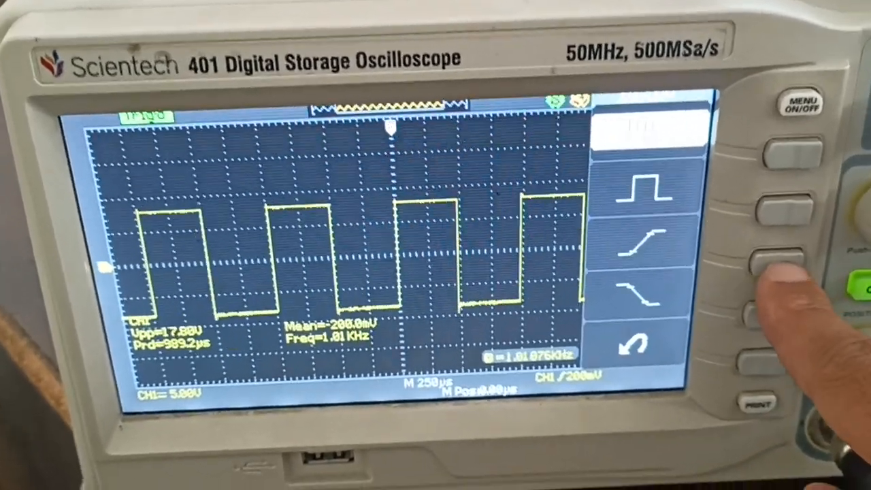
- Measure the rising edge: rise time about 38.5 ns and Vpp 17.8 V
{"action": "left_click", "coordinate": [789, 265]}
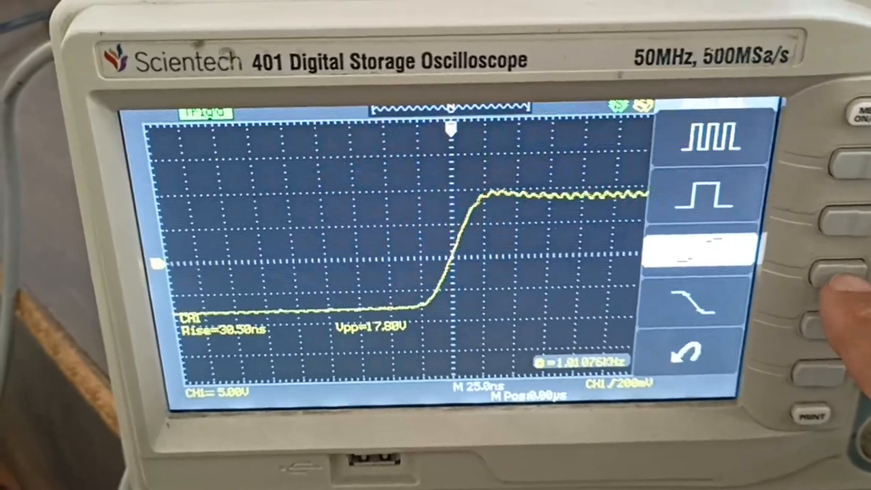